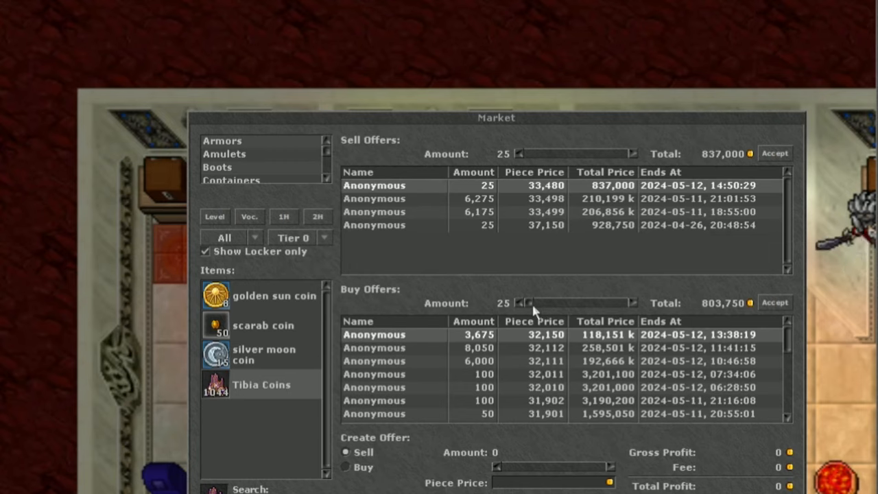
- Sell 200 Tibia Coins to the top buy offer for 6,430,000 gold
{"action": "left_click_drag", "start_coordinate": [530, 303], "coordinate": [543, 303]}
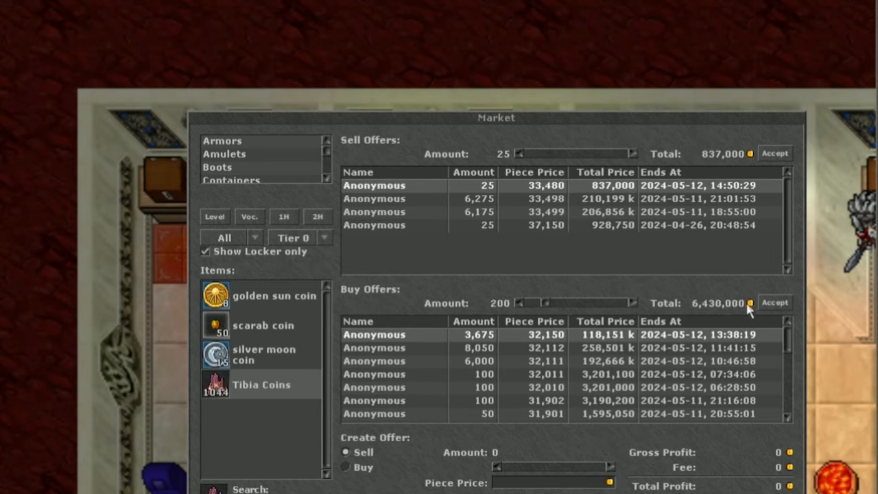
{"action": "mouse_move", "coordinate": [774, 310]}
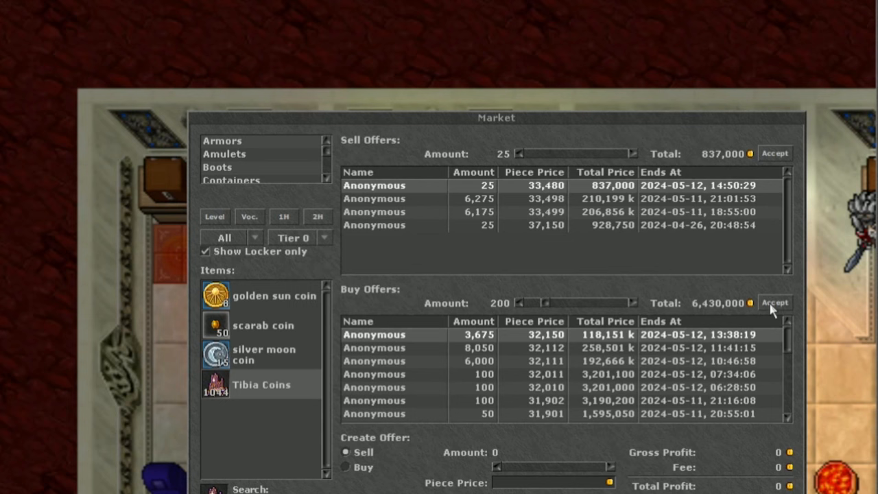
{"action": "left_click", "coordinate": [775, 302]}
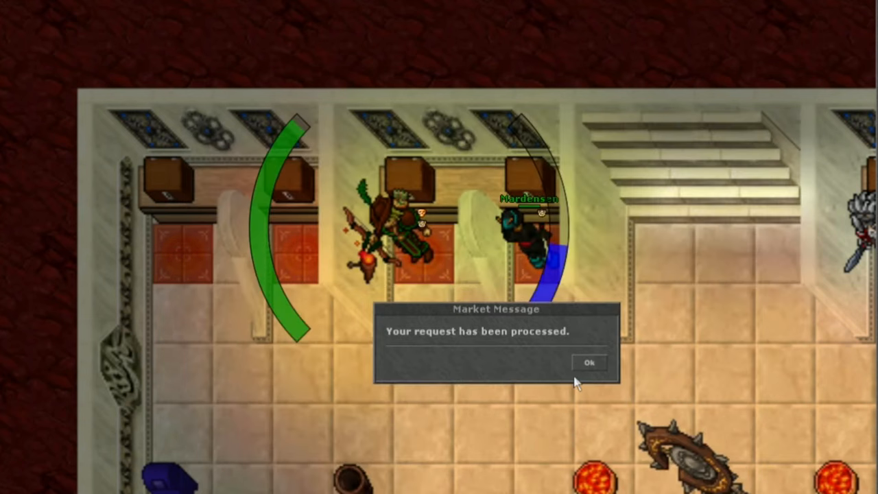
{"action": "left_click", "coordinate": [590, 362]}
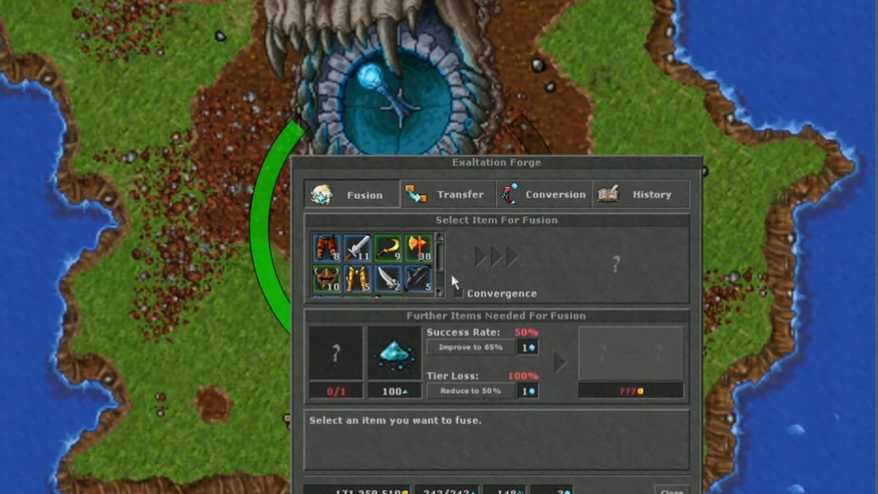
- Run a Convergence fusion on the chosen item in the Exaltation Forge and dismiss the success result
{"action": "left_click", "coordinate": [459, 293]}
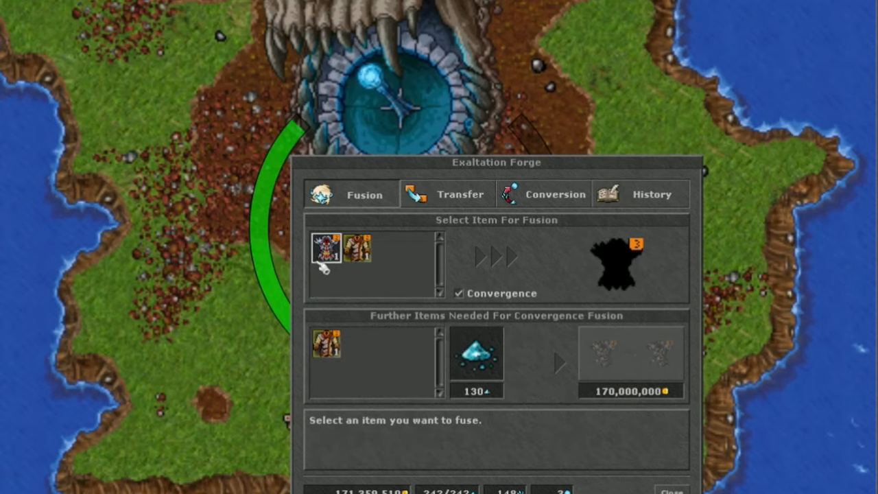
{"action": "left_click", "coordinate": [324, 261]}
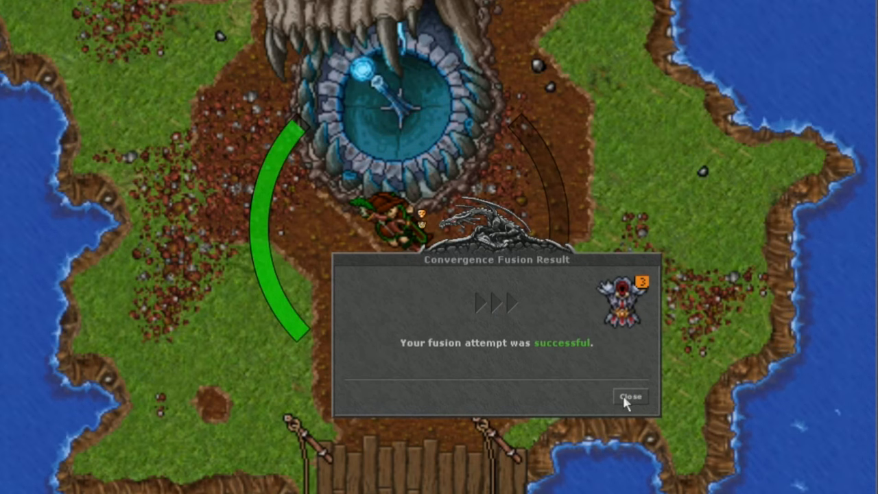
{"action": "left_click", "coordinate": [636, 395]}
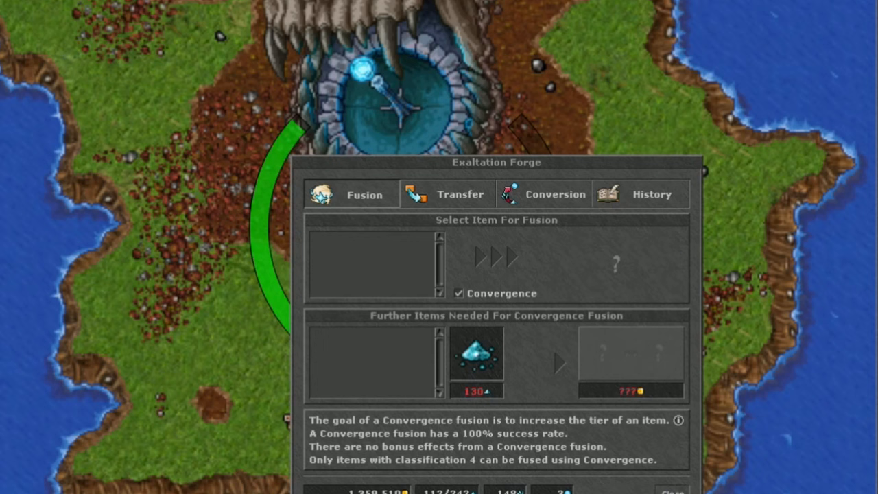